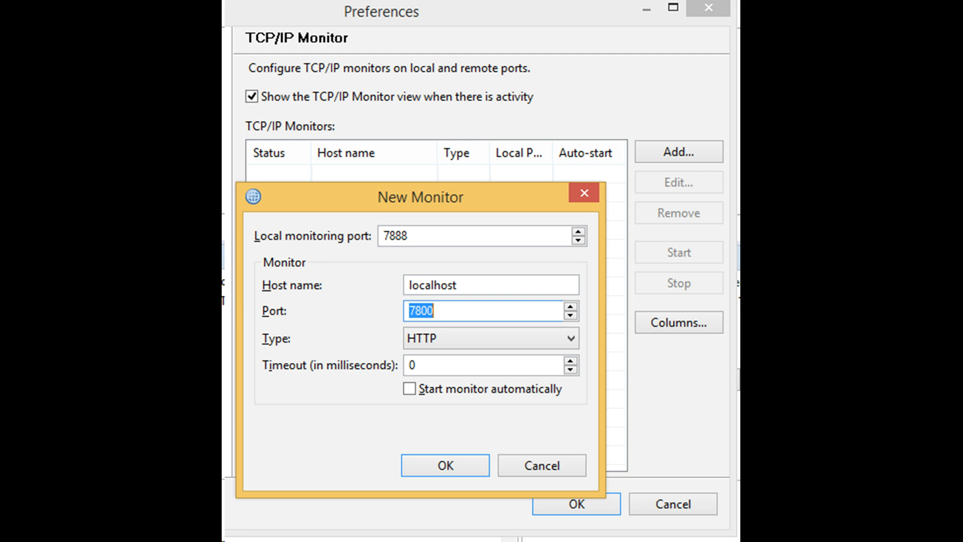
Save the new TCP/IP monitor listening on local port 7888 and forwarding to port 7800.
left_click(444, 465)
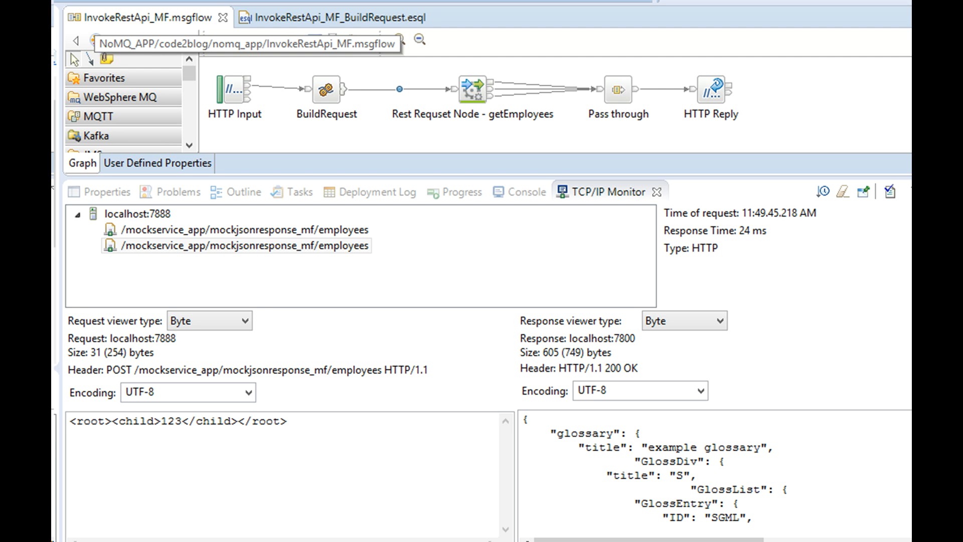